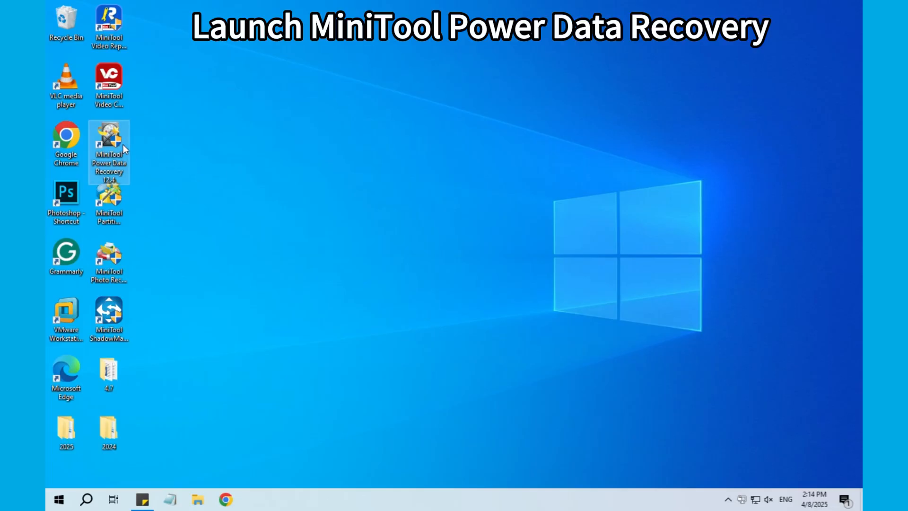
Launch MiniTool Power Data Recovery from its desktop shortcut
double_click(108, 145)
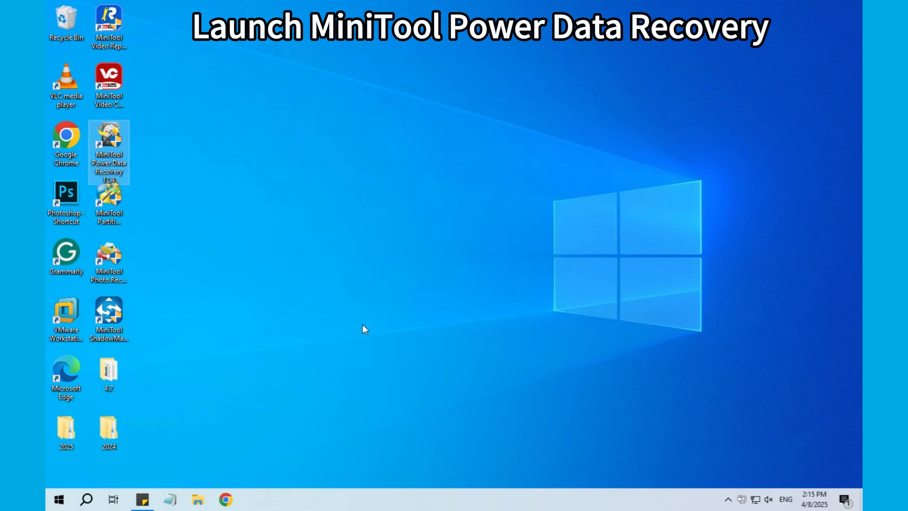
double_click(108, 144)
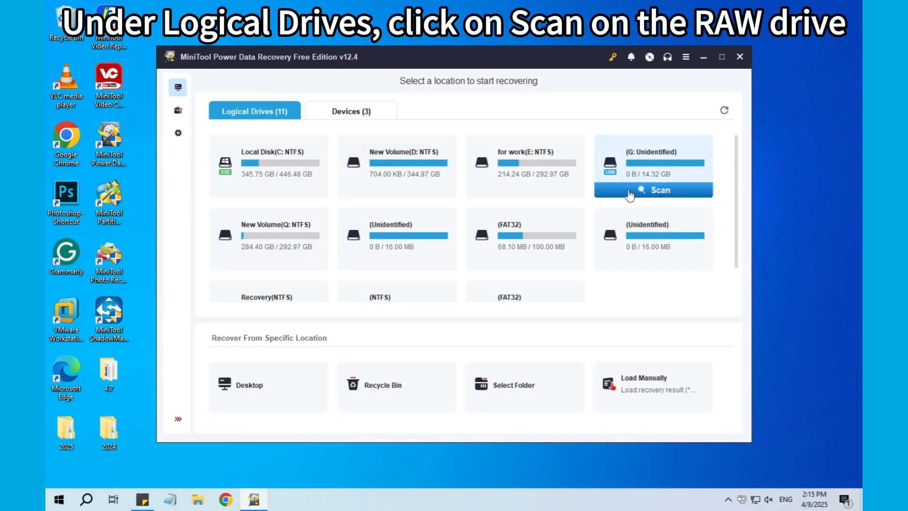
Scan the RAW G: drive and list the recovered png files under Picture by type
left_click(651, 189)
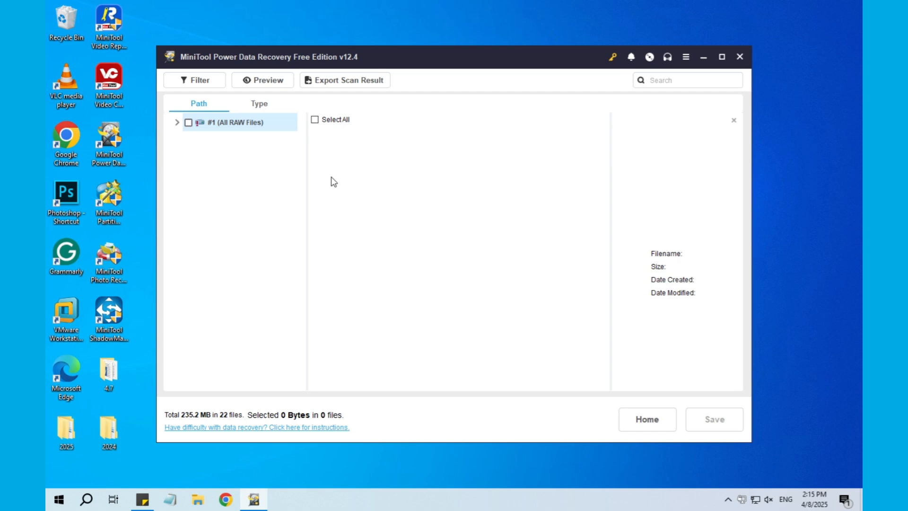
left_click(259, 103)
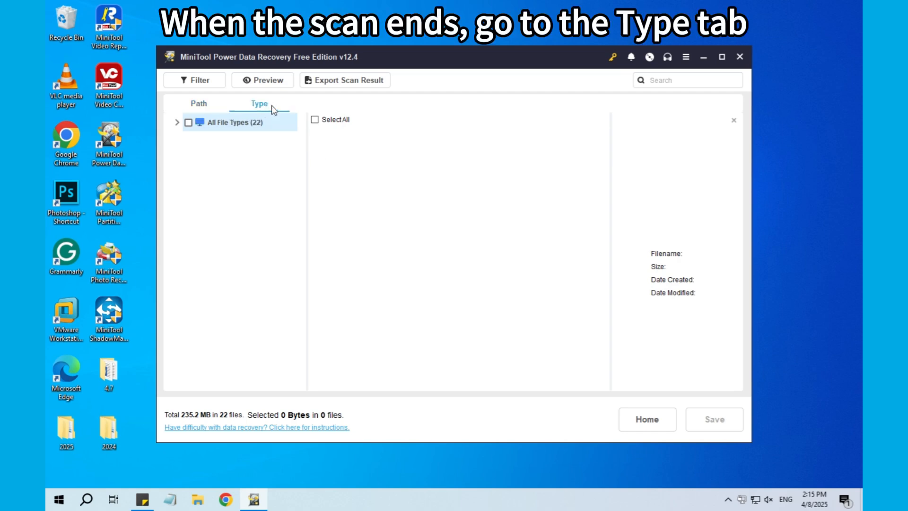
left_click(177, 122)
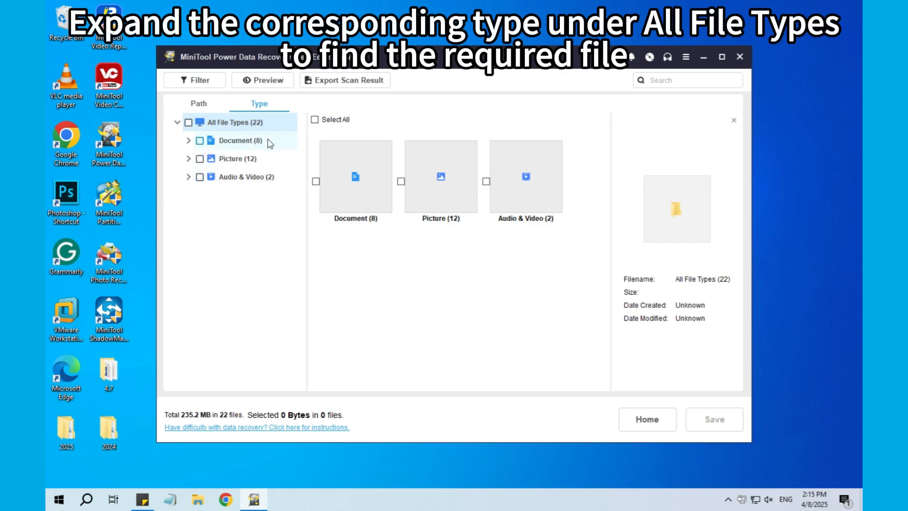
left_click(187, 159)
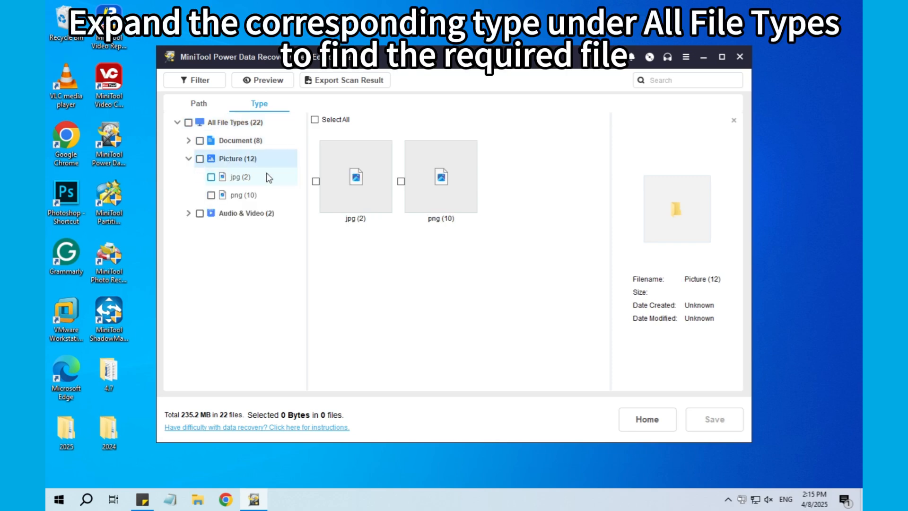
left_click(240, 195)
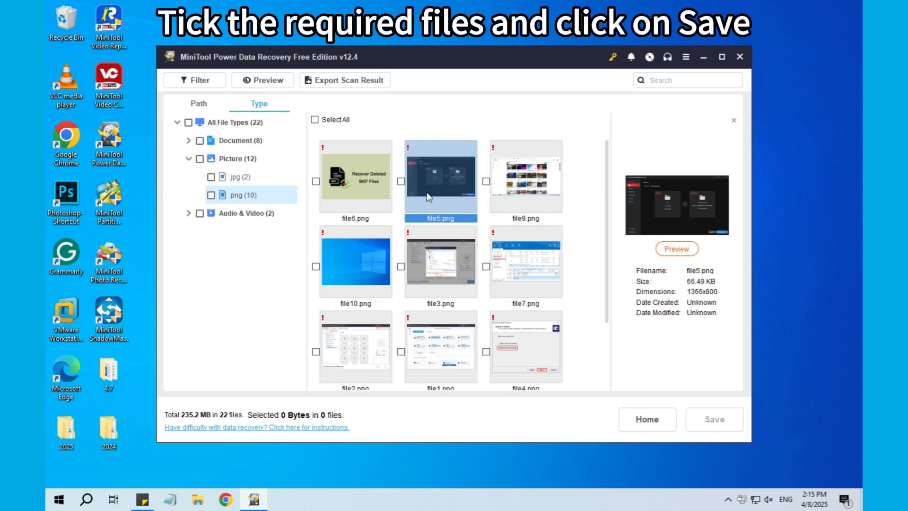
Mark file6.png, file5.png and file9.png for recovery and start saving them
left_click(316, 182)
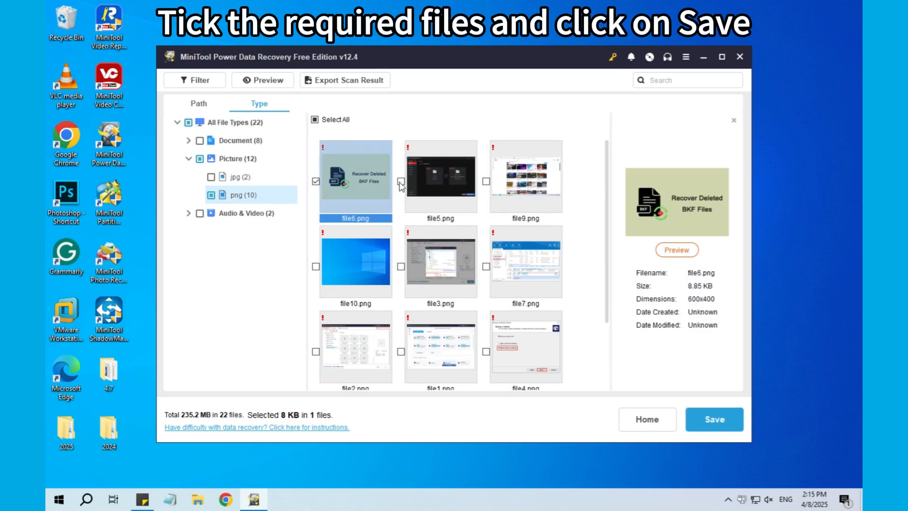
left_click(487, 182)
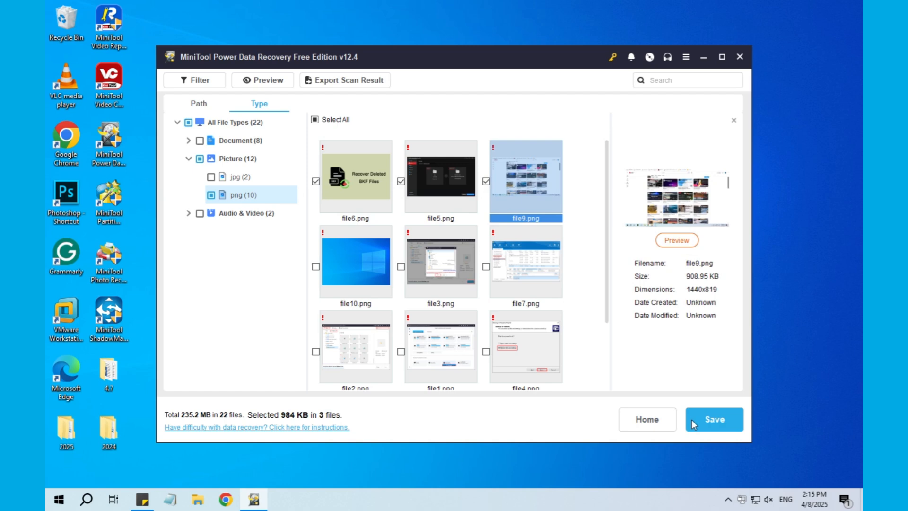
left_click(714, 419)
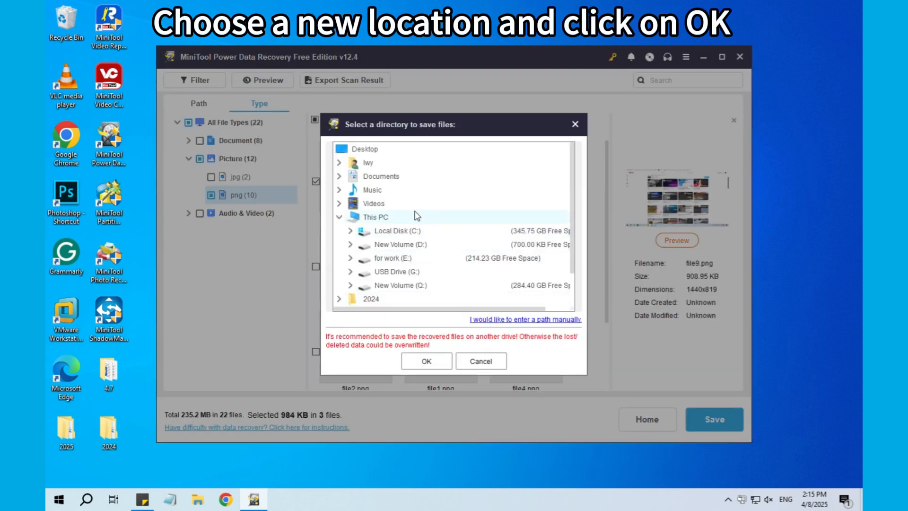
Recover the three pictures to Local Disk (C:) and quit without saving the scan result
left_click(399, 231)
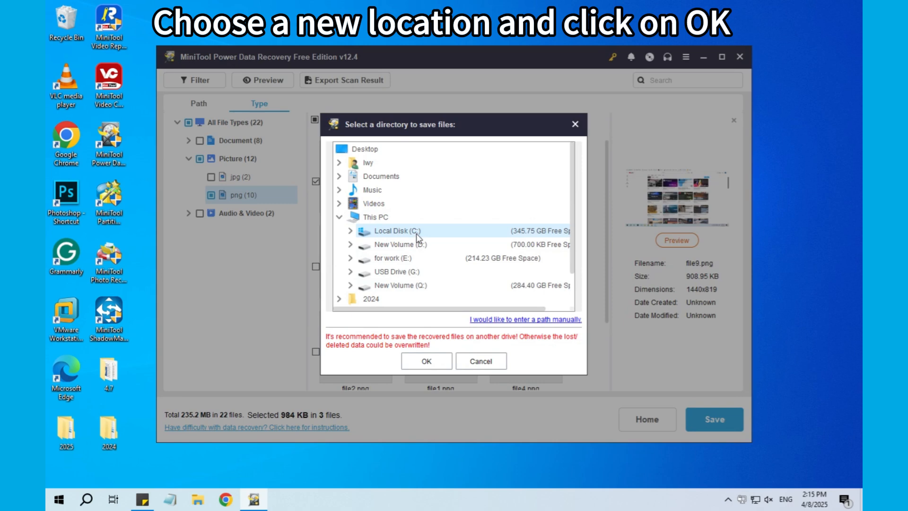
left_click(427, 360)
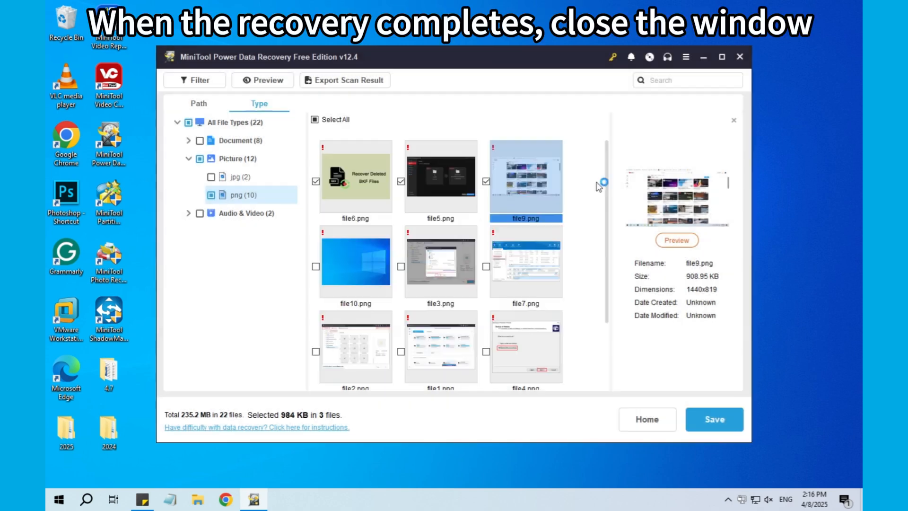
left_click(736, 56)
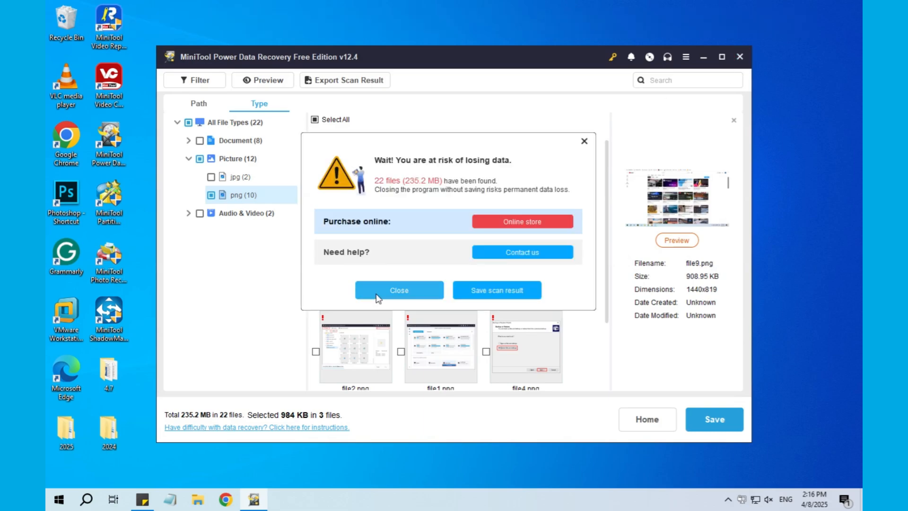
right_click(57, 499)
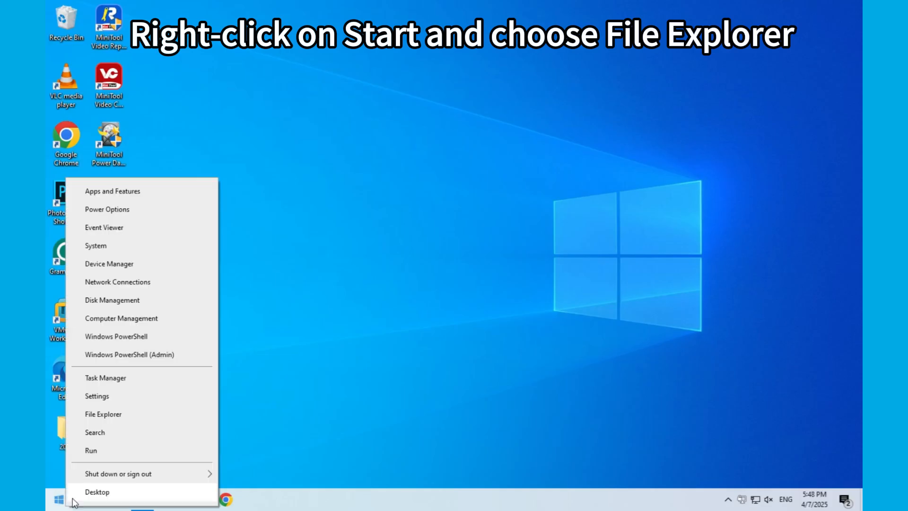
Bring up the Format dialog for USB Drive (G:) from File Explorer
left_click(103, 414)
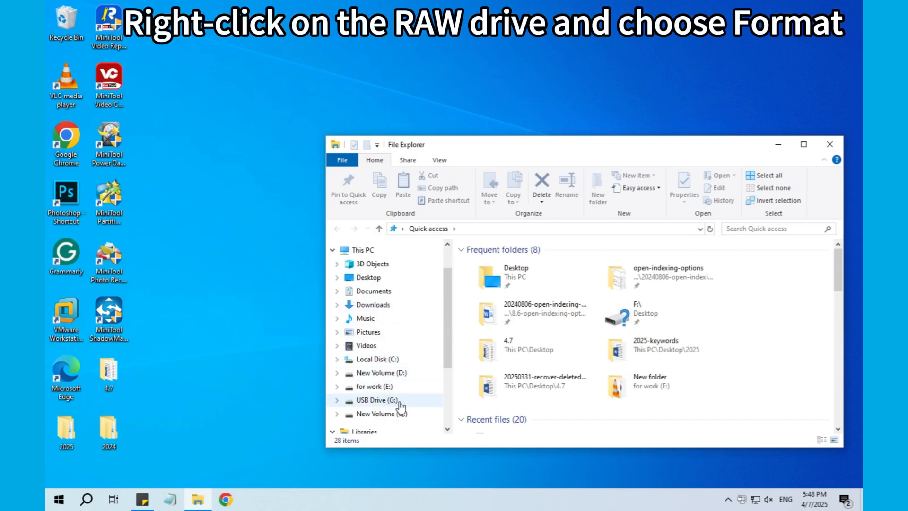
right_click(377, 400)
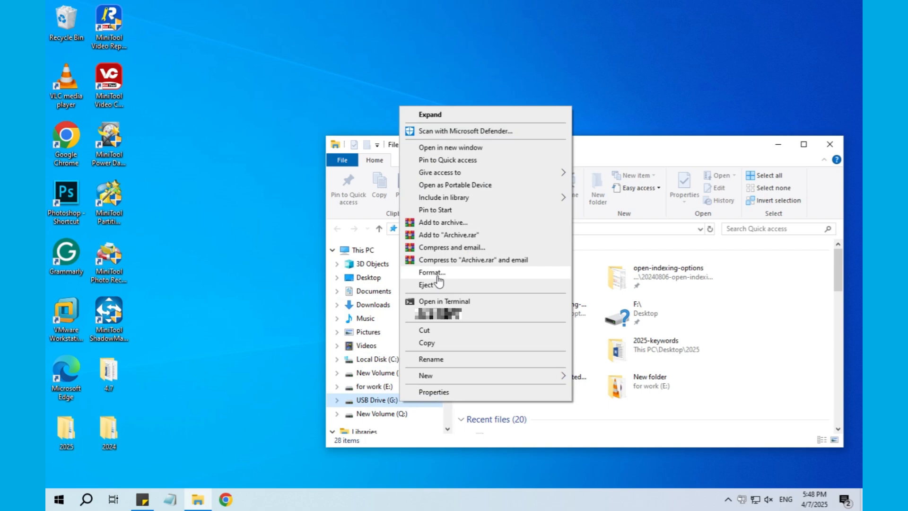
left_click(431, 273)
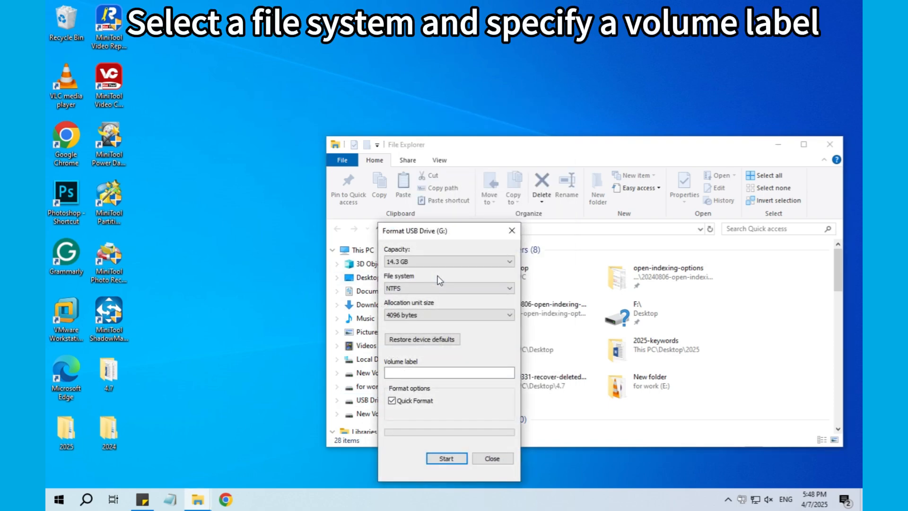
Choose FAT32 (Default) as the file system and enter volume label 'new vol'
left_click(448, 288)
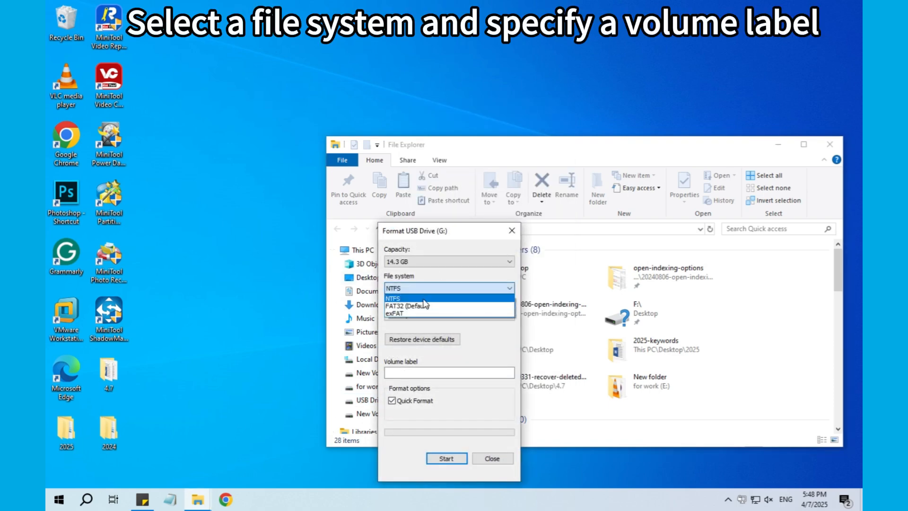
left_click(417, 306)
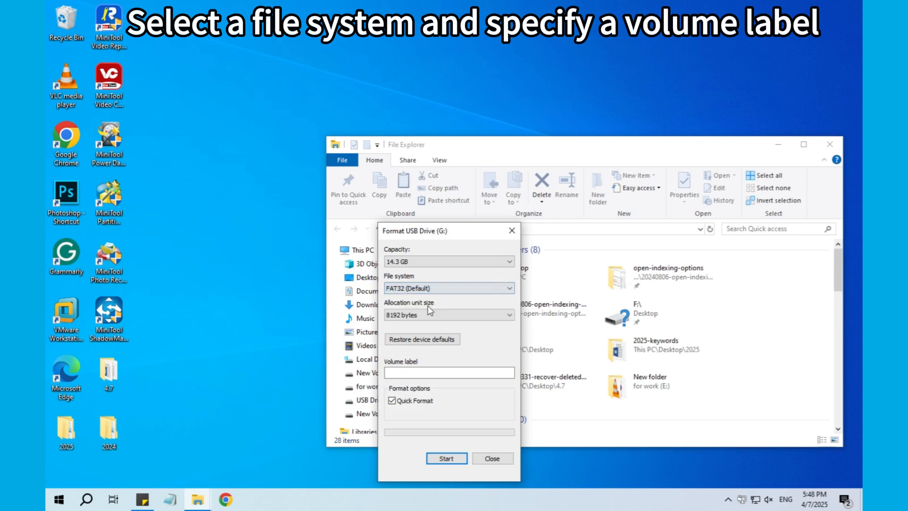
left_click(448, 372)
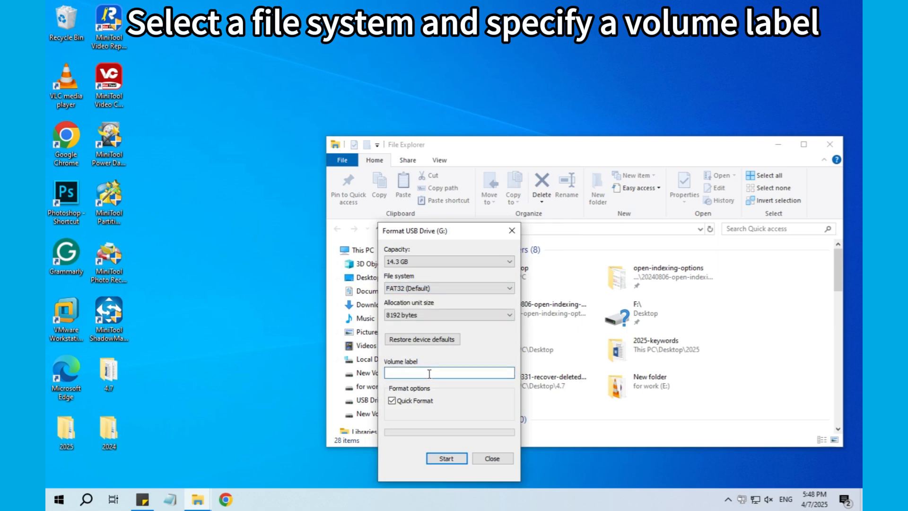
type("new vol")
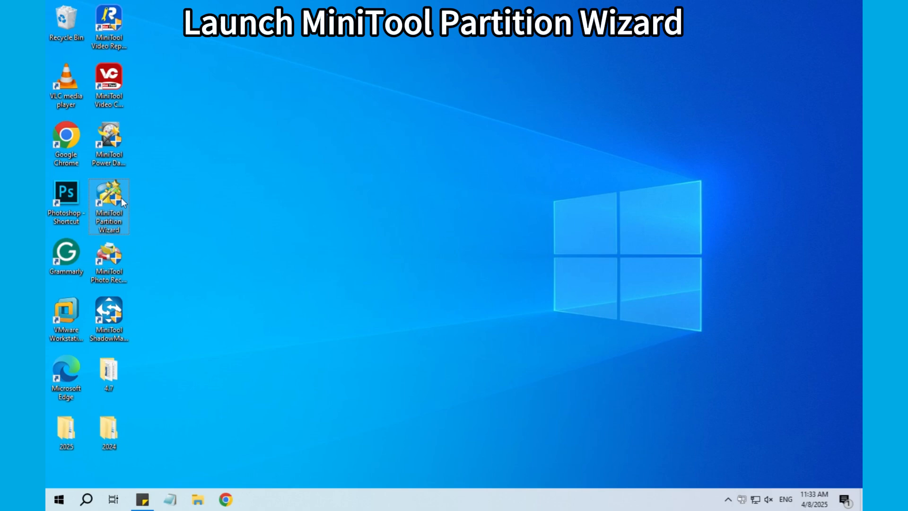
Launch MiniTool Partition Wizard and dismiss its promotional message
left_click(108, 206)
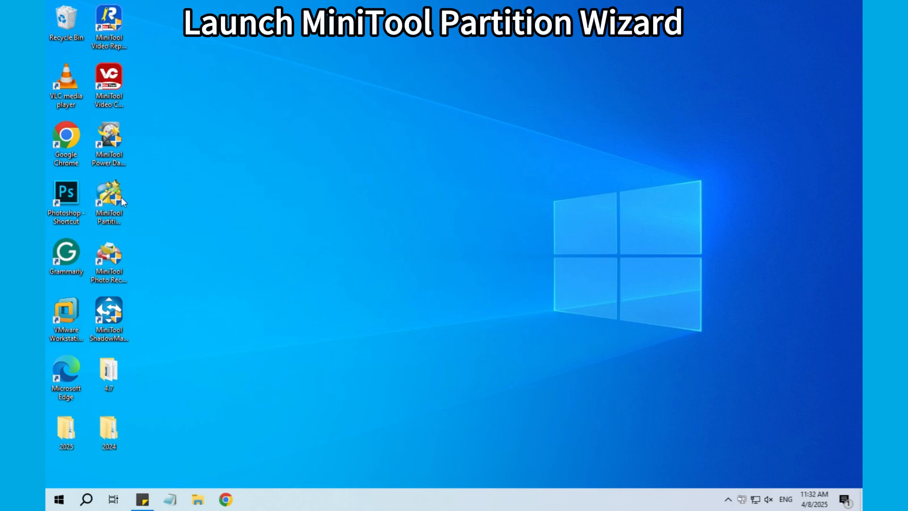
mouse_move(355, 332)
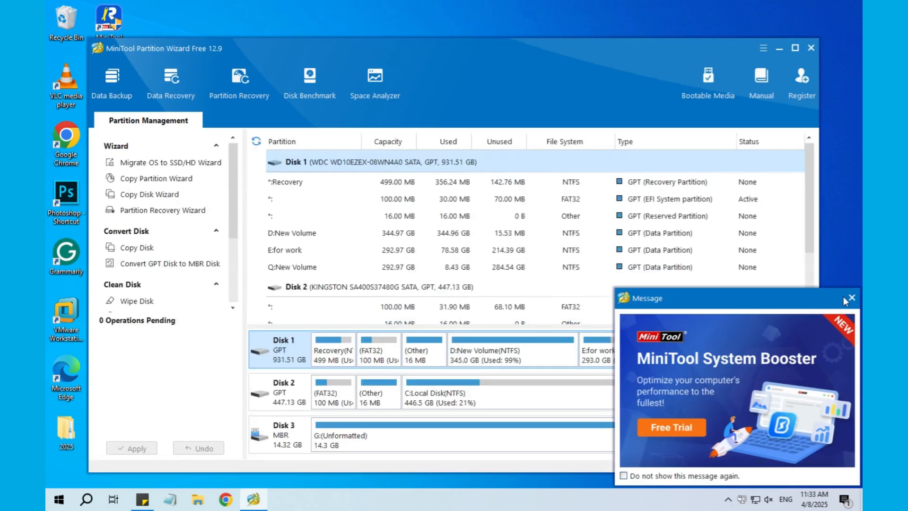
left_click(852, 298)
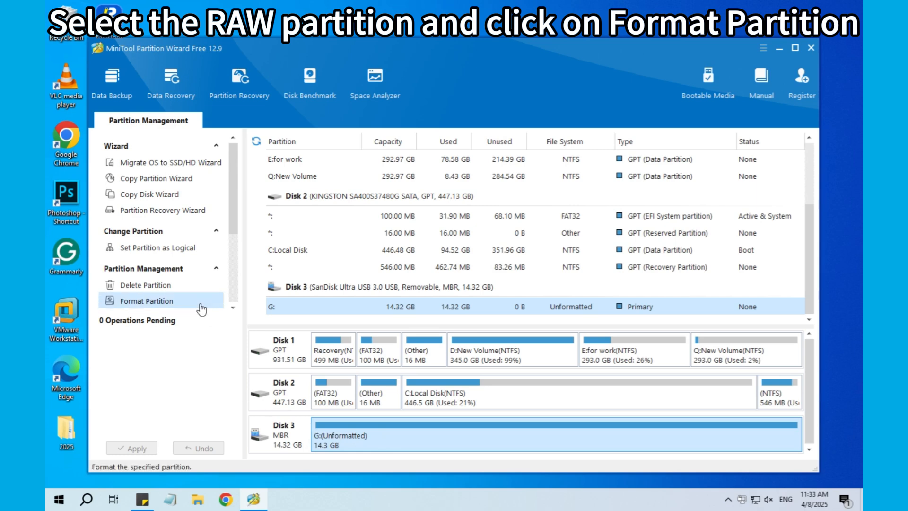
Queue a FAT32 format of G: labelled 'new volume' and apply the pending change
left_click(147, 301)
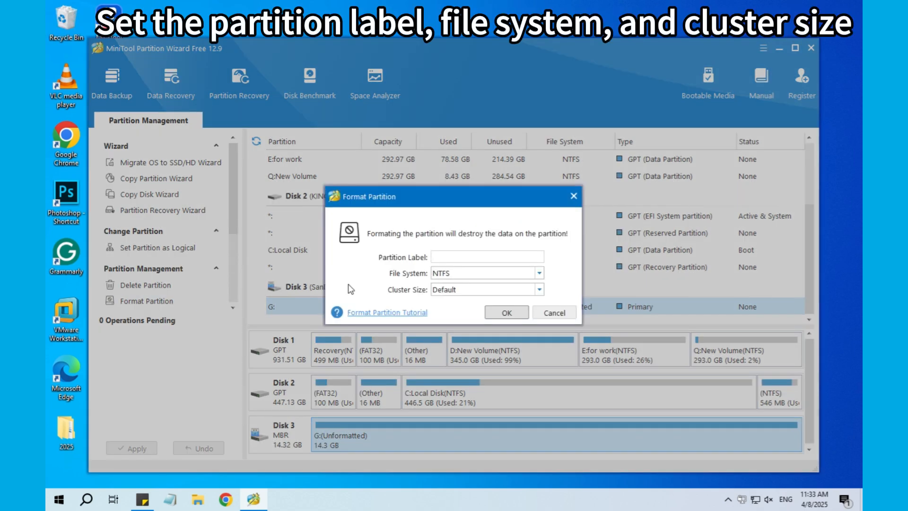
type("new")
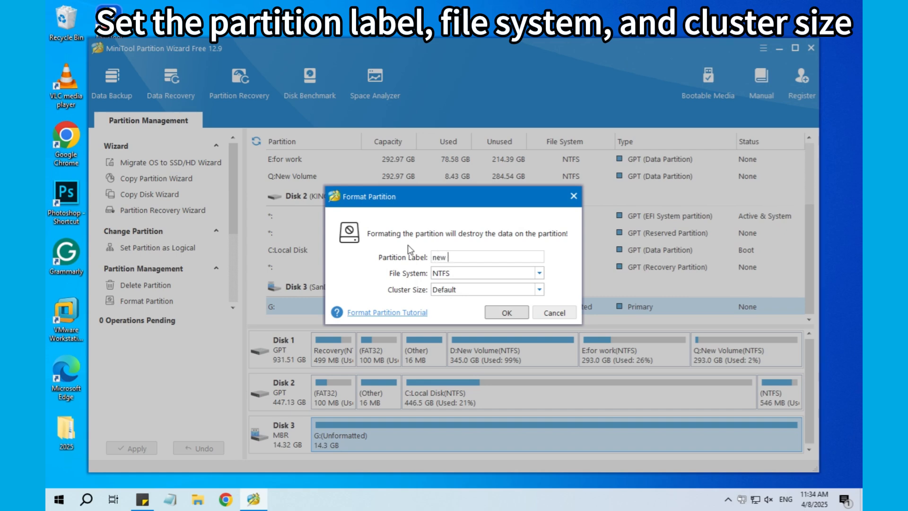
left_click(538, 272)
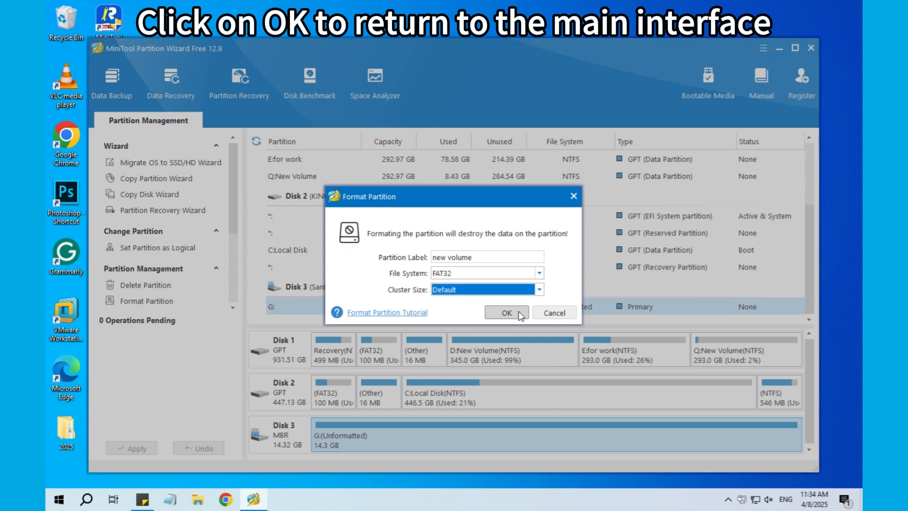
left_click(505, 313)
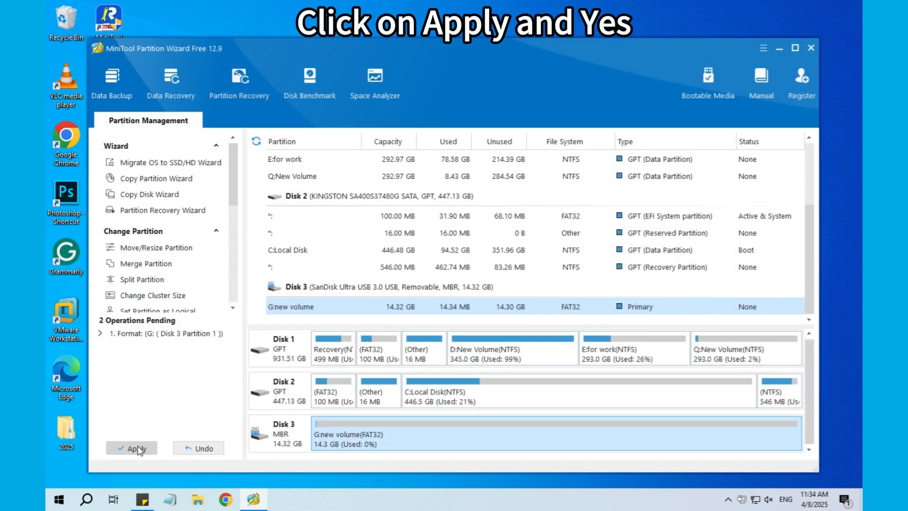
left_click(131, 448)
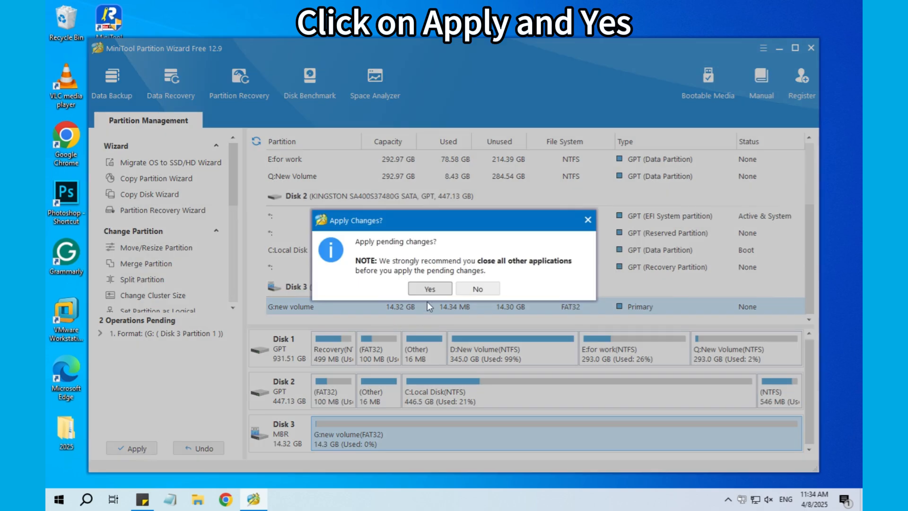